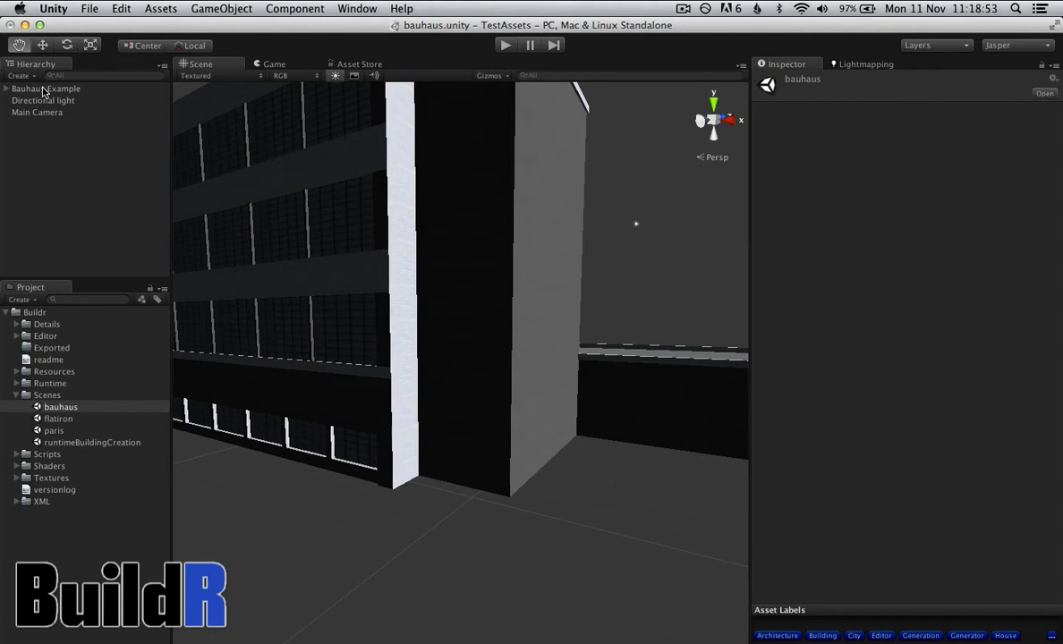
Select Bauhaus Example and show its facade designs, keeping 'bauhaus front' displayed.
left_click(44, 88)
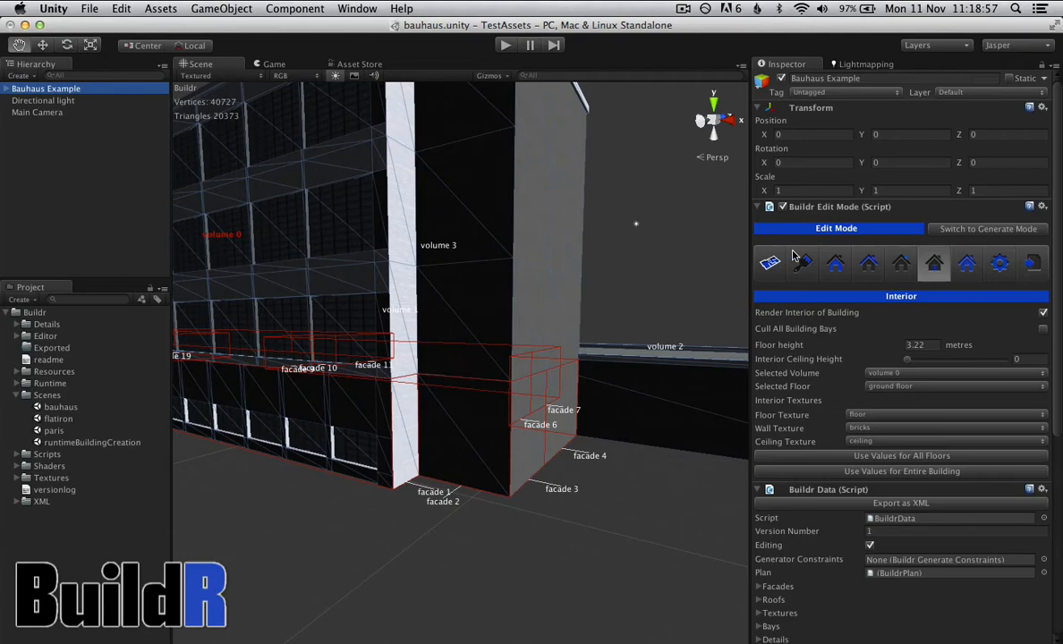
left_click(835, 262)
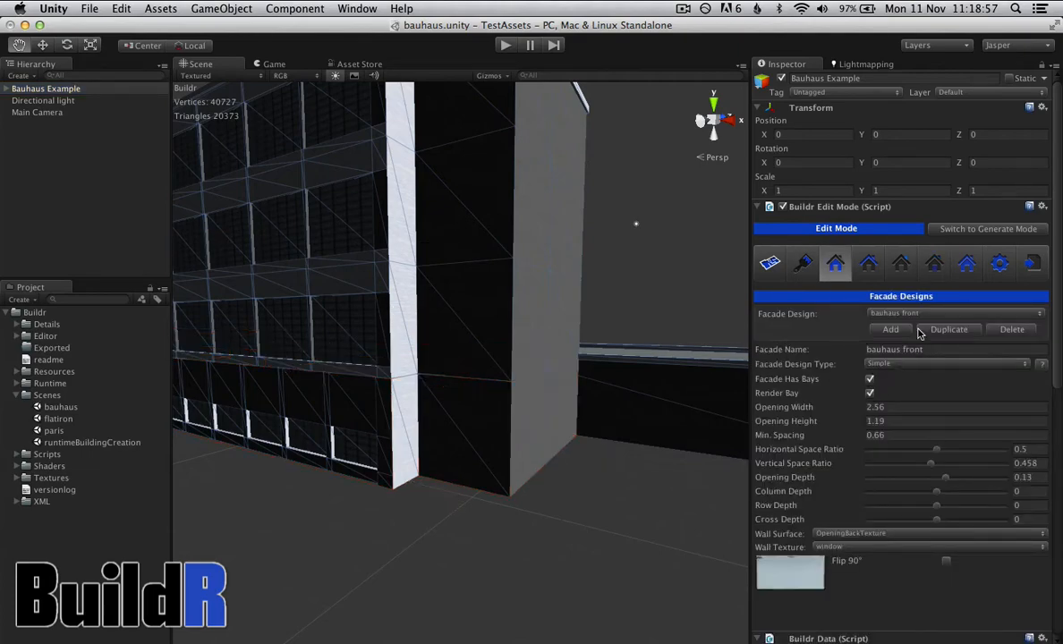
left_click(952, 313)
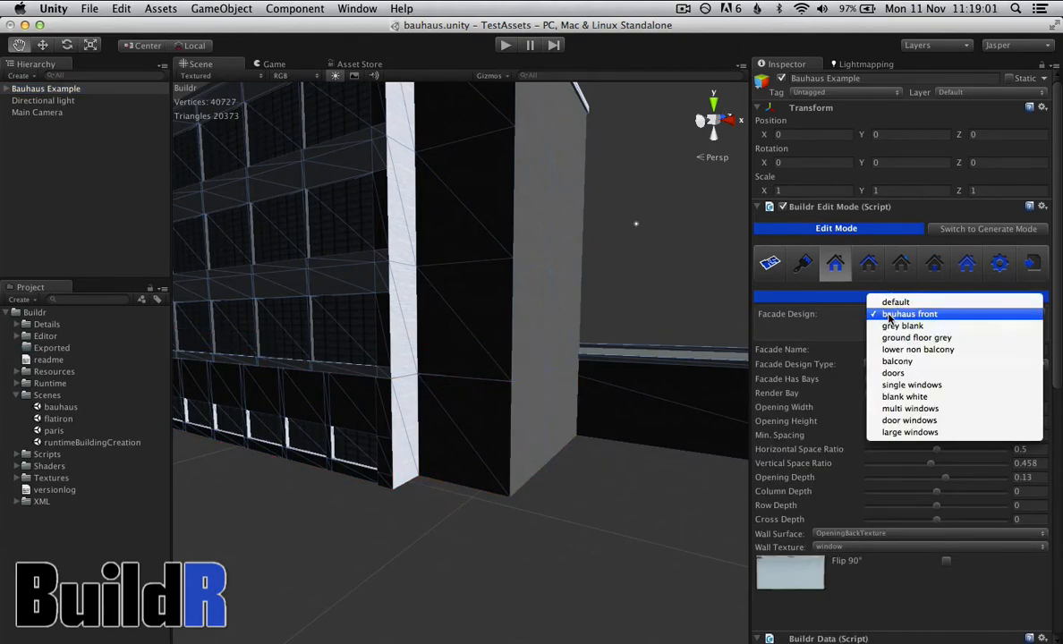
left_click(909, 313)
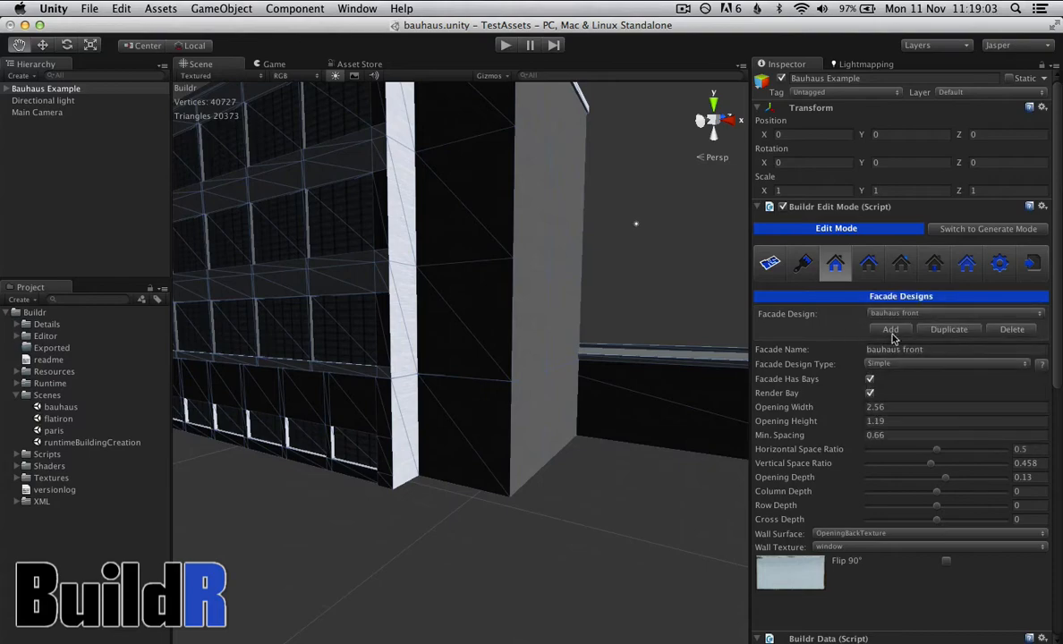
Add a Patterned facade design named 'door' and give it a first bay design.
left_click(890, 330)
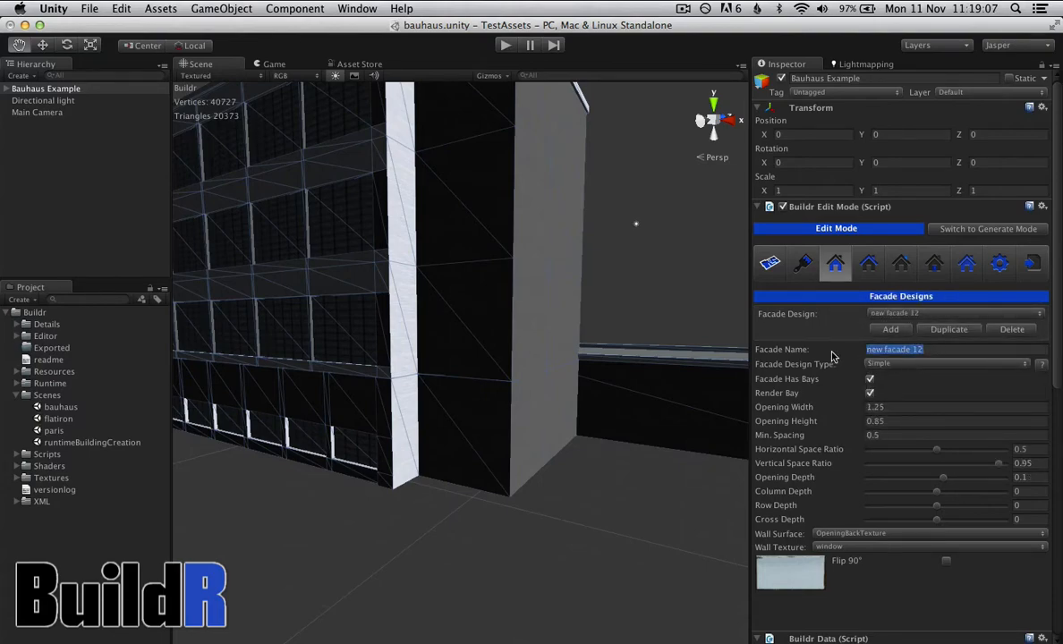
type("door")
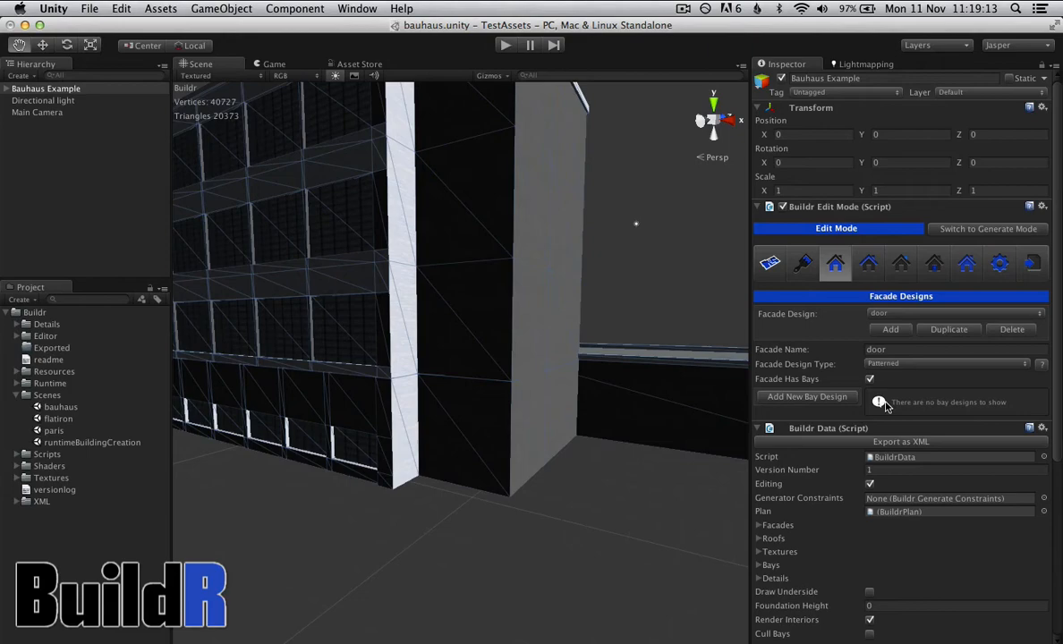
mouse_move(806, 396)
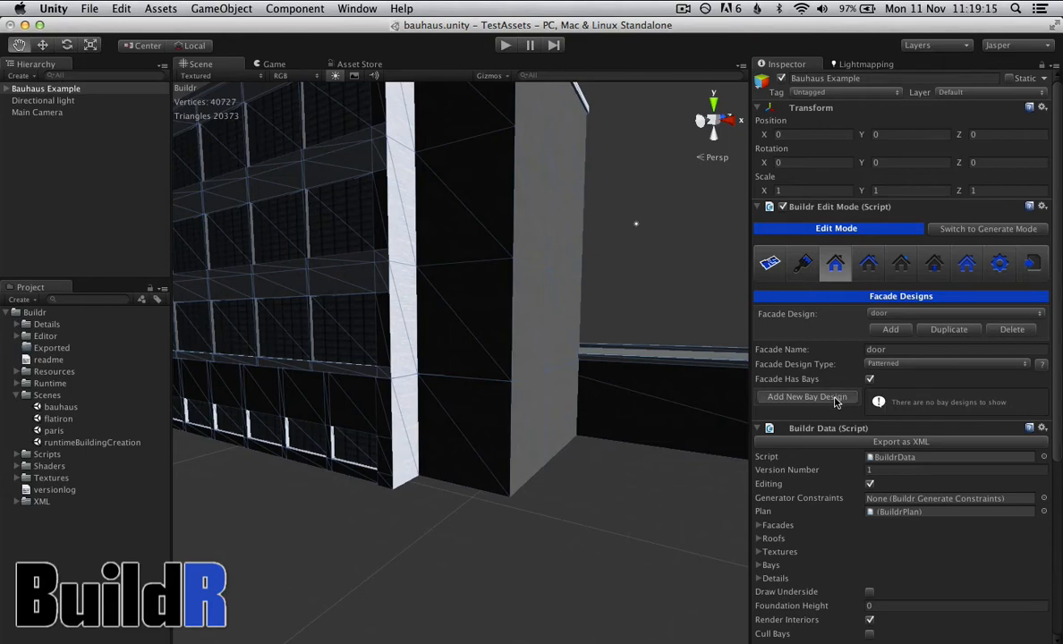
left_click(806, 396)
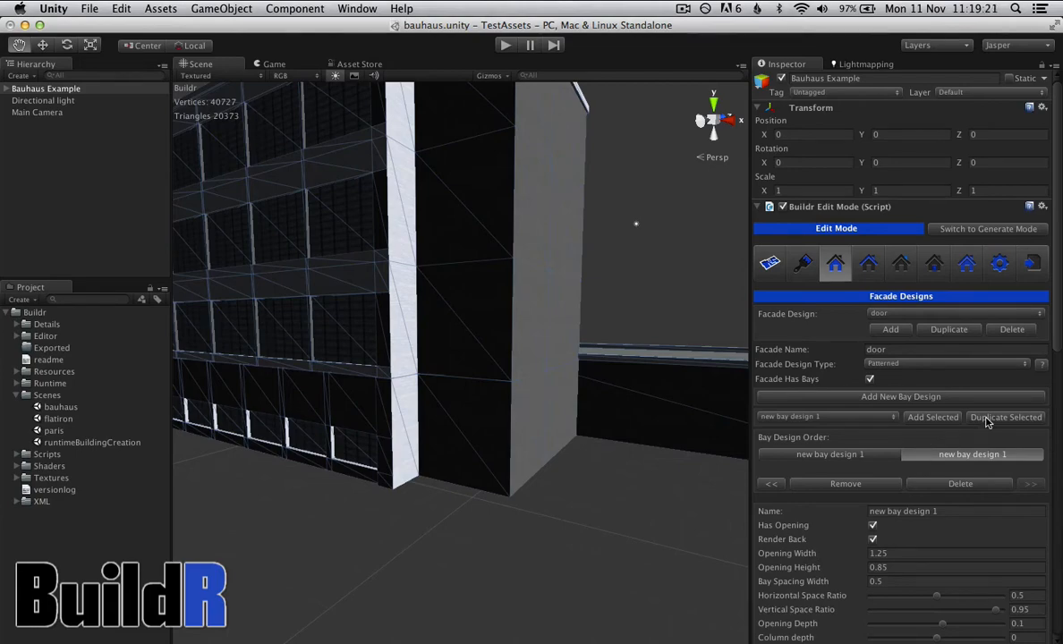
mouse_move(952, 488)
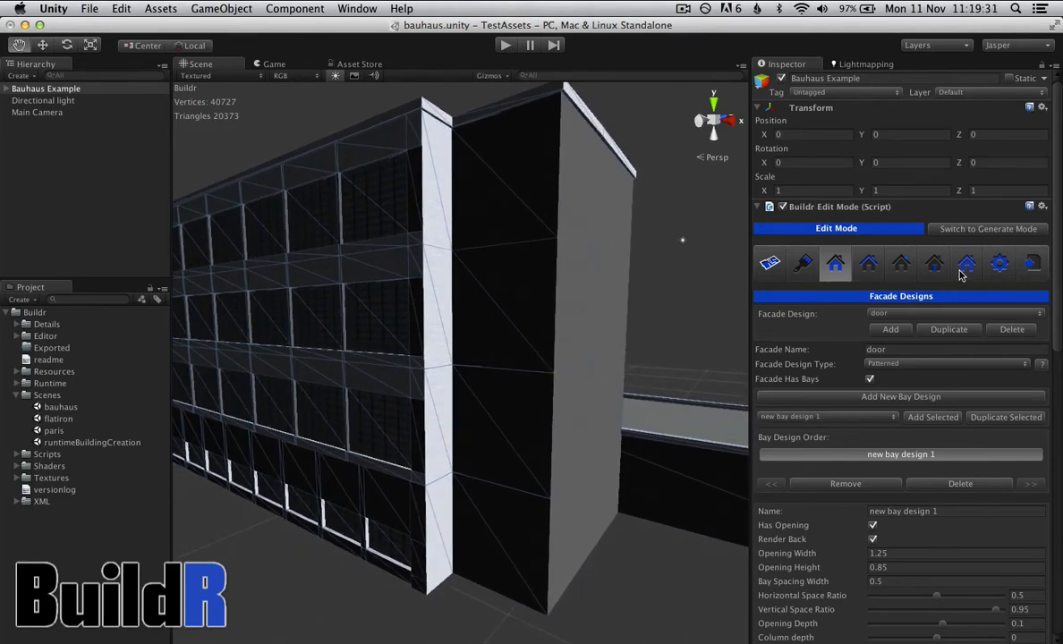
Choose facade 2 in Building Design for the door ground floor, then return to Facade Designs.
left_click(966, 263)
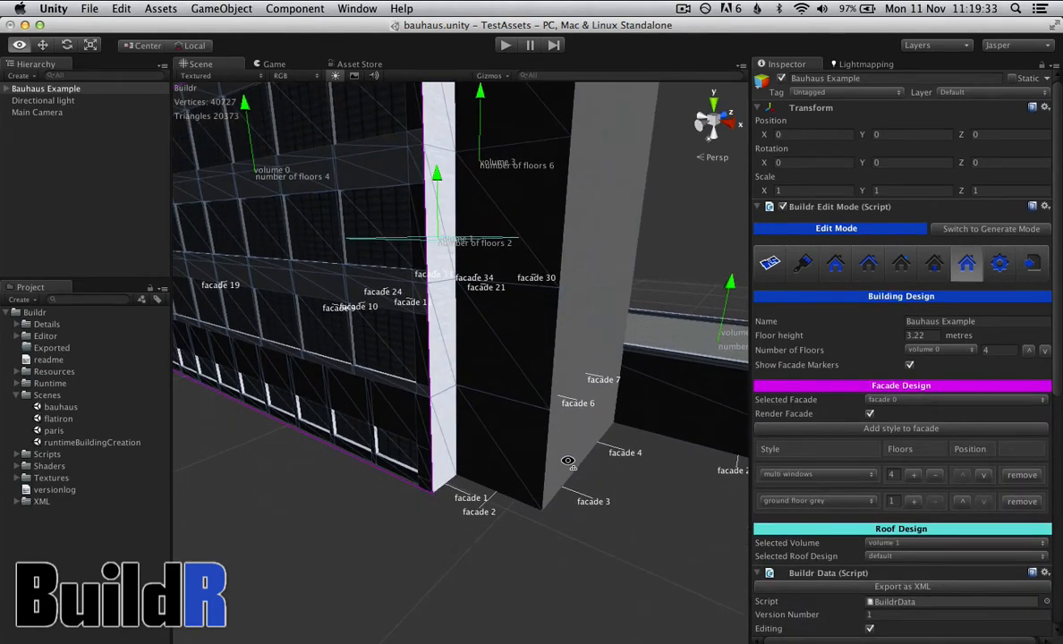
left_click(953, 399)
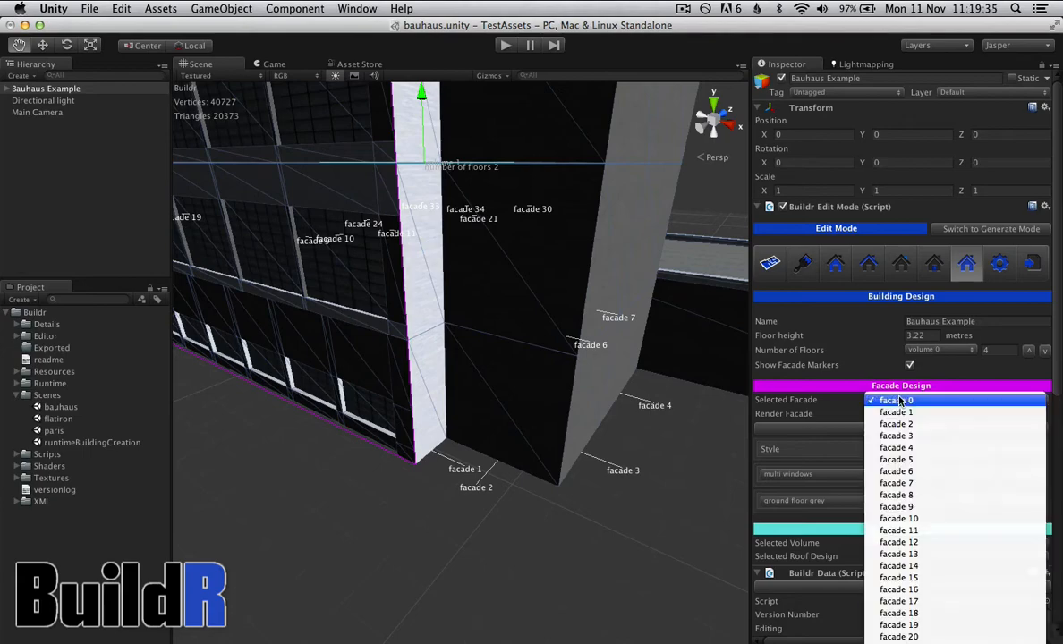
left_click(895, 423)
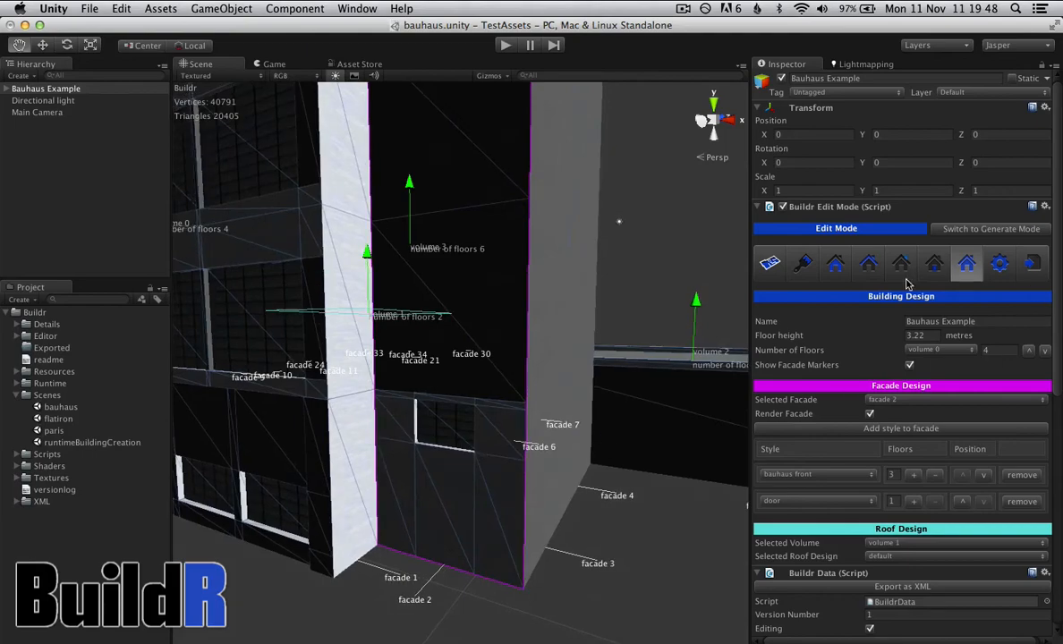
left_click(835, 262)
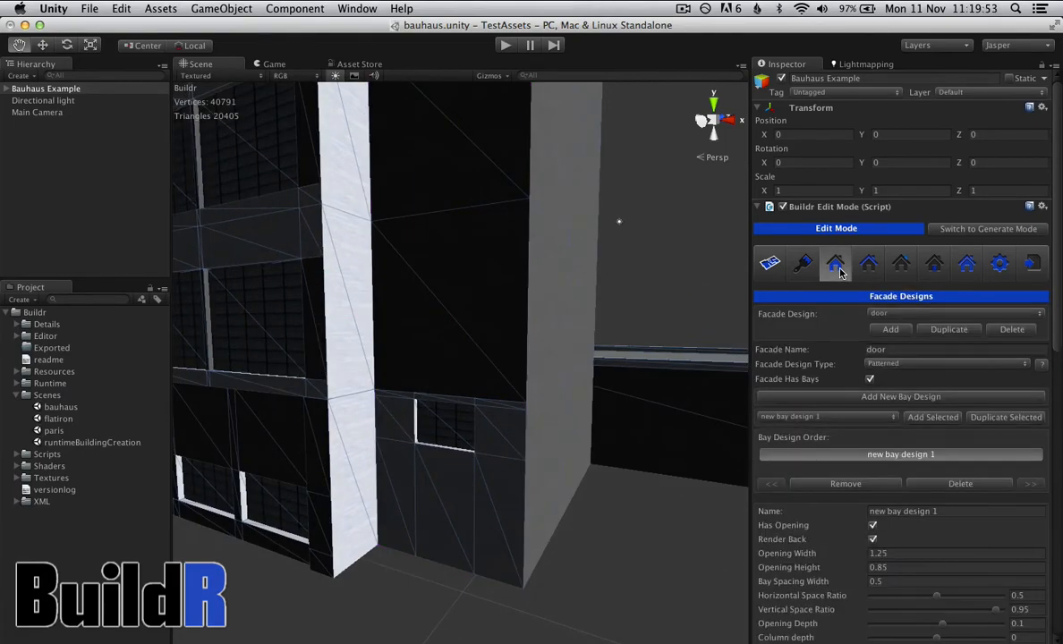
mouse_move(902, 499)
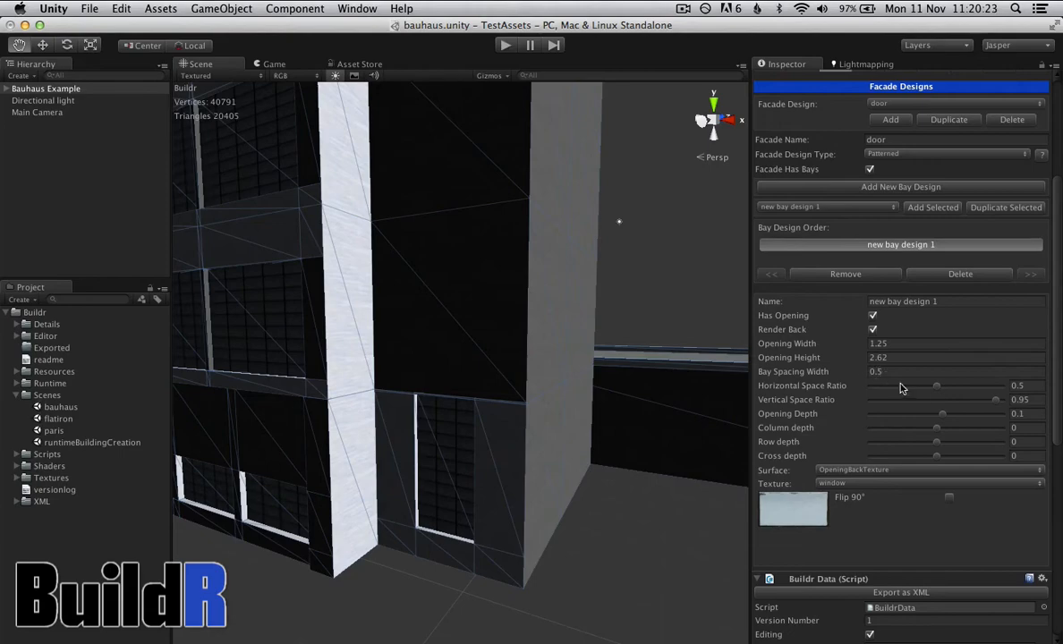
mouse_move(872, 405)
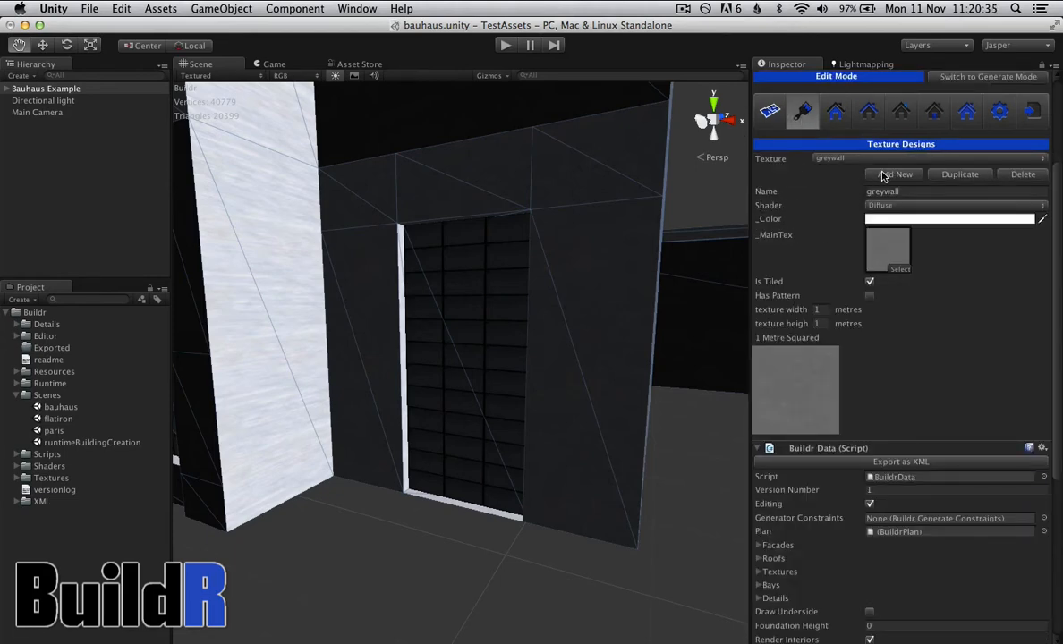
Create a 'door' texture design using a wooden door image, then return to the door facade.
left_click(894, 174)
type("door")
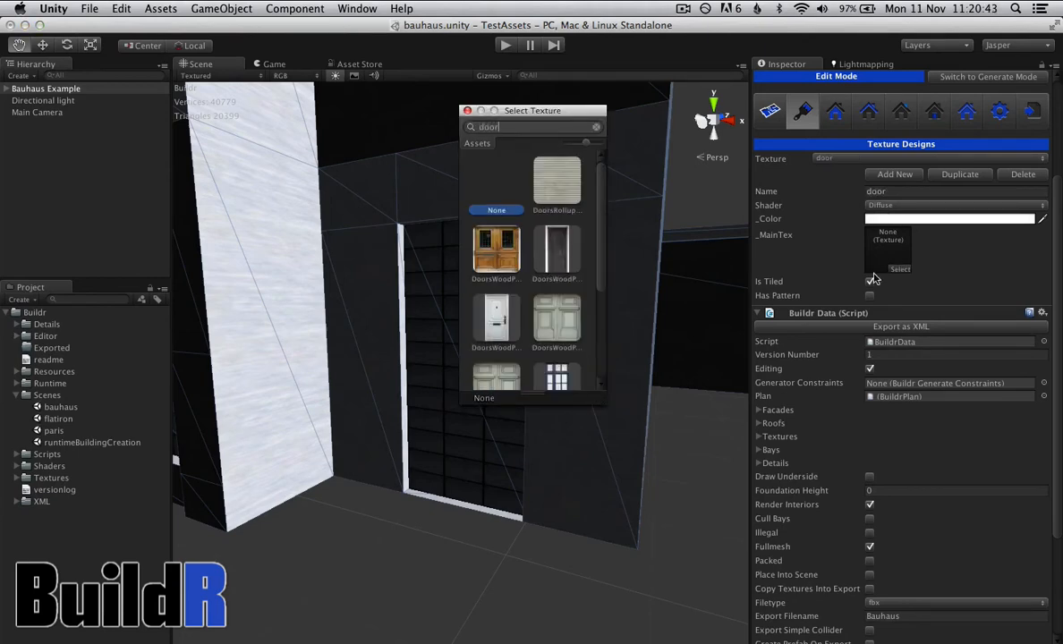
scroll("down", 3)
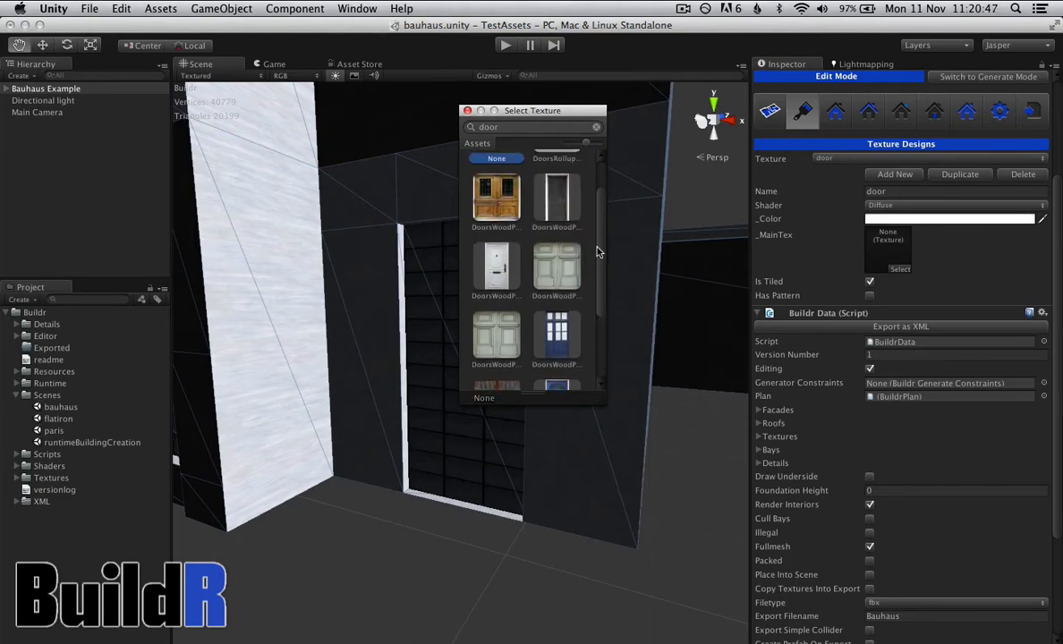
left_click(495, 197)
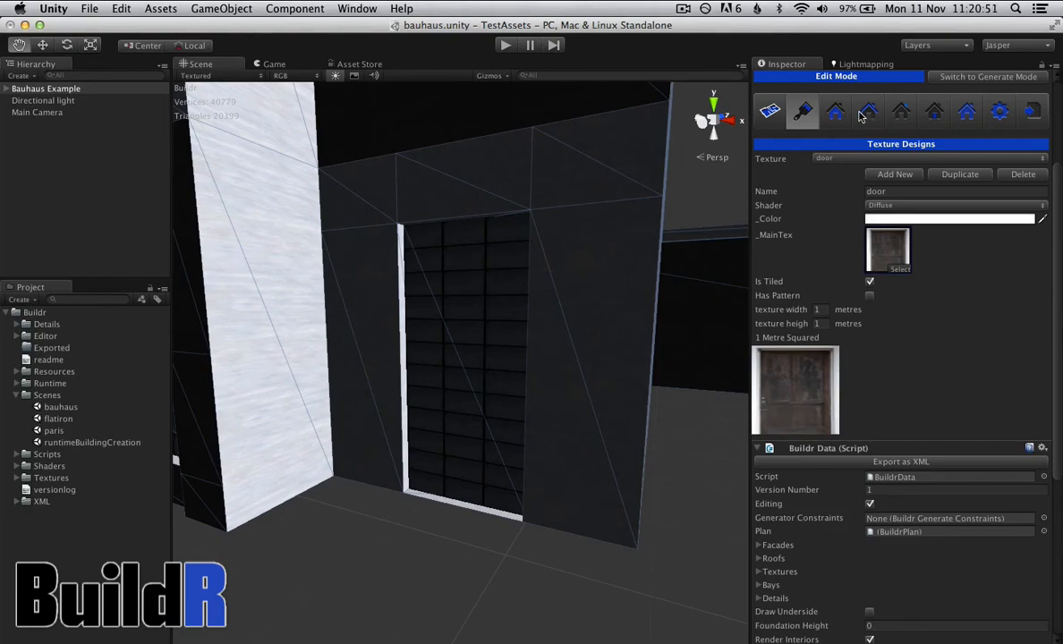
left_click(834, 111)
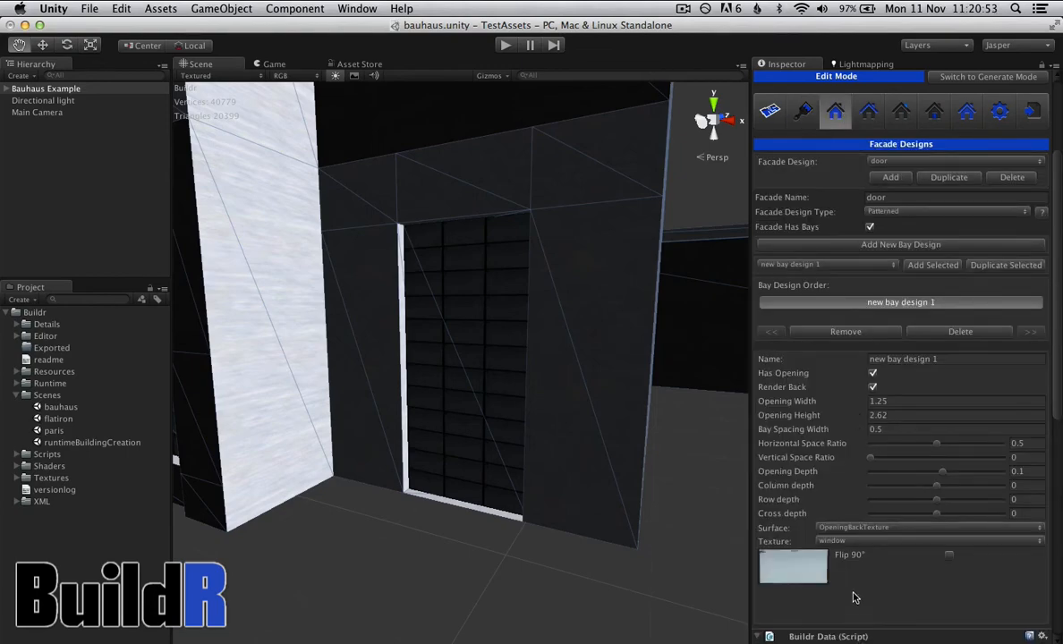
Set OpeningBackTexture to 'door' and bring up Texture Designs to untile that texture.
left_click(930, 540)
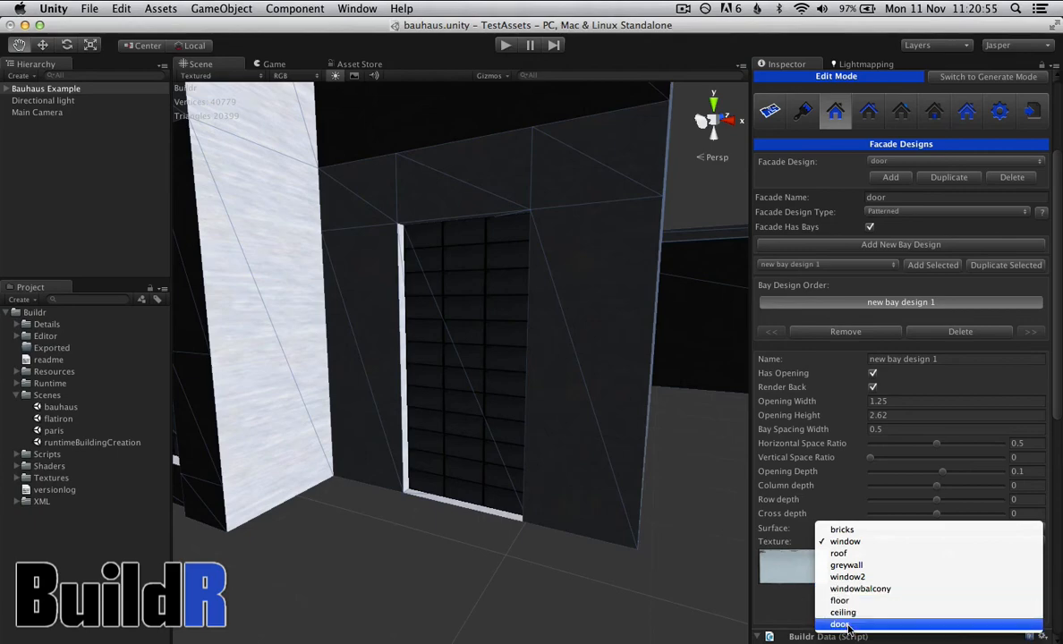
left_click(839, 624)
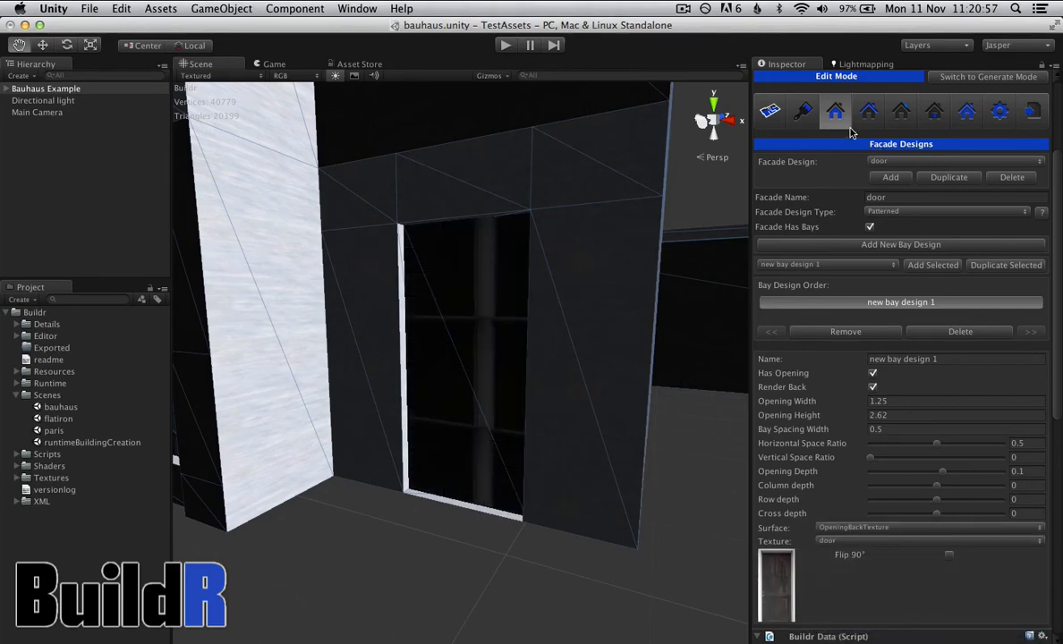
left_click(801, 111)
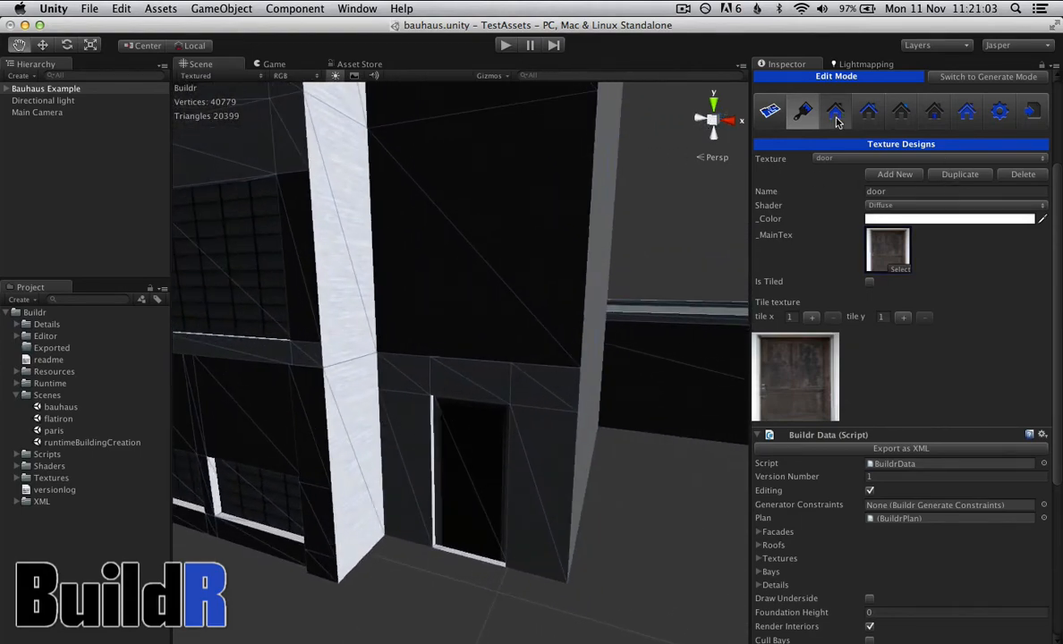
Return to the 'door' facade and give the bay's RowTexture surface greywall.
left_click(835, 111)
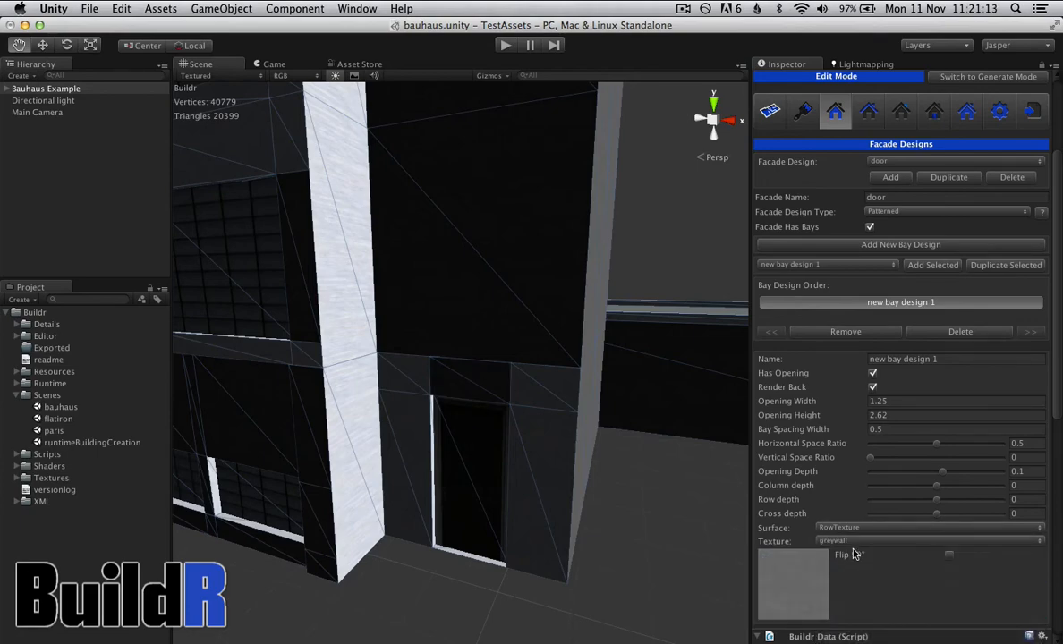
Keep bricks on CrossTexture and apply greywall to the WallTexture and ColumnTexture surfaces.
left_click(929, 540)
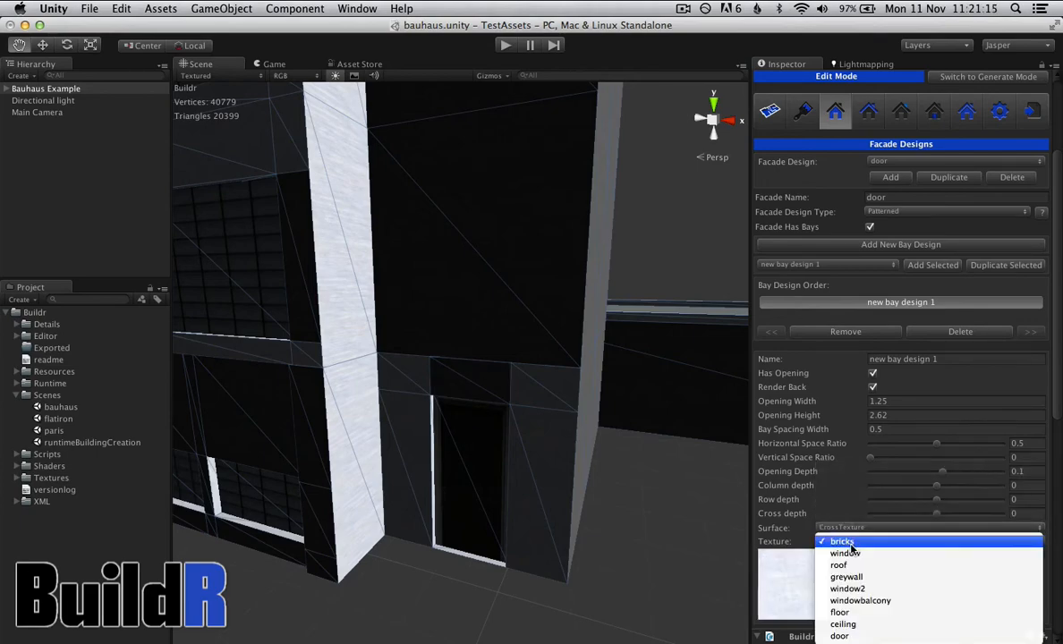
left_click(841, 541)
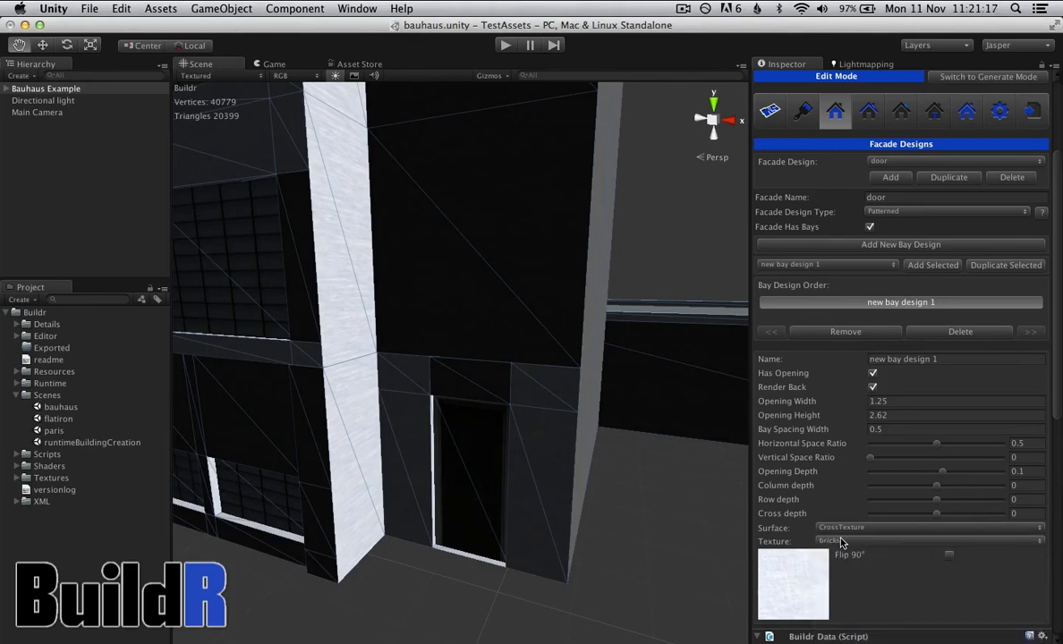
left_click(930, 540)
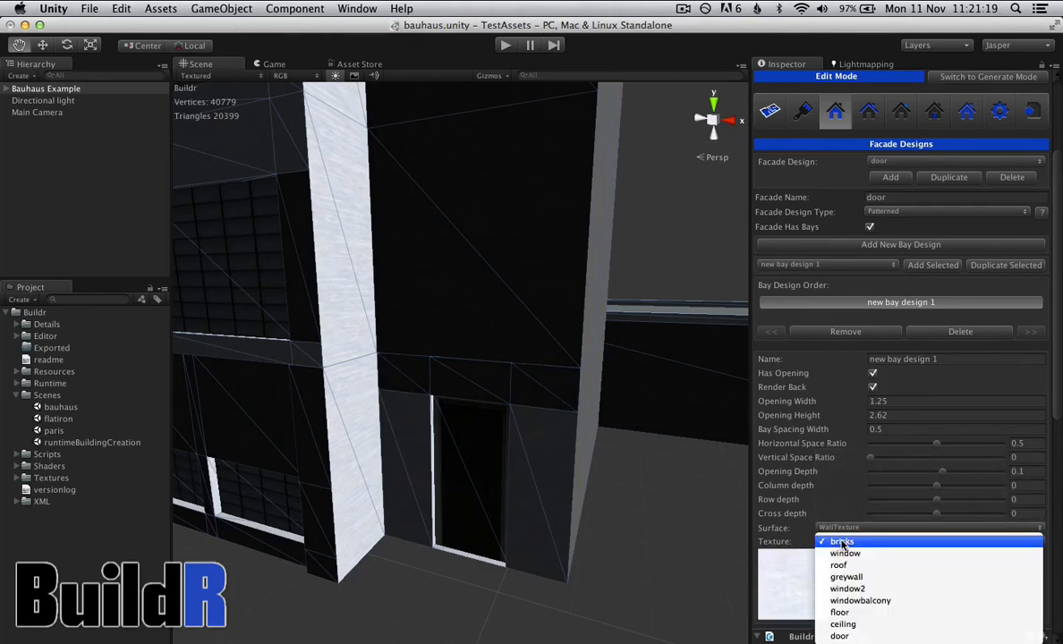
mouse_move(840, 612)
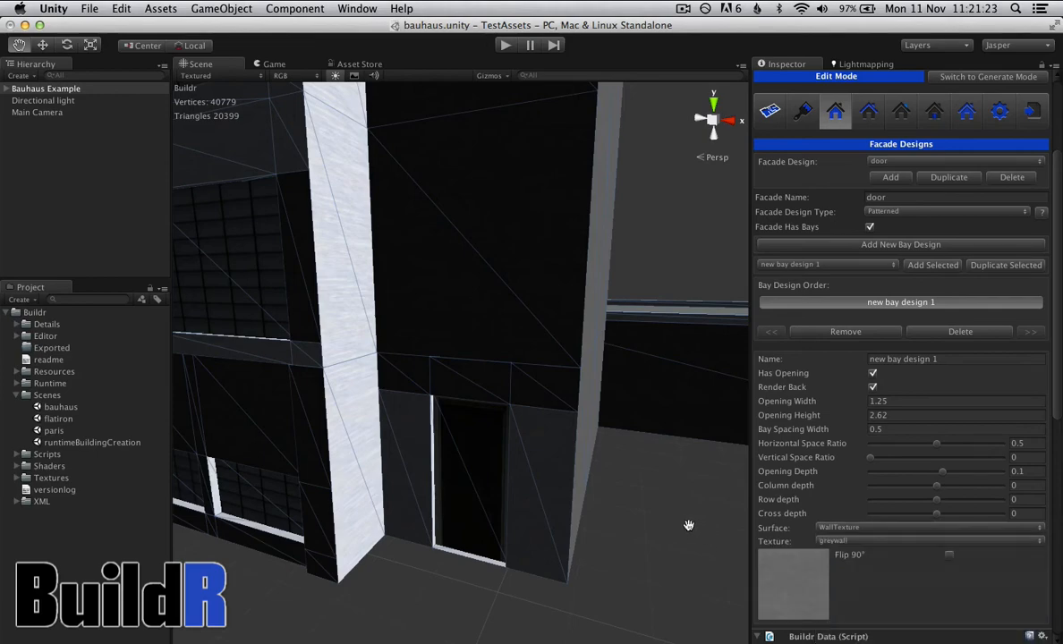
left_click(931, 526)
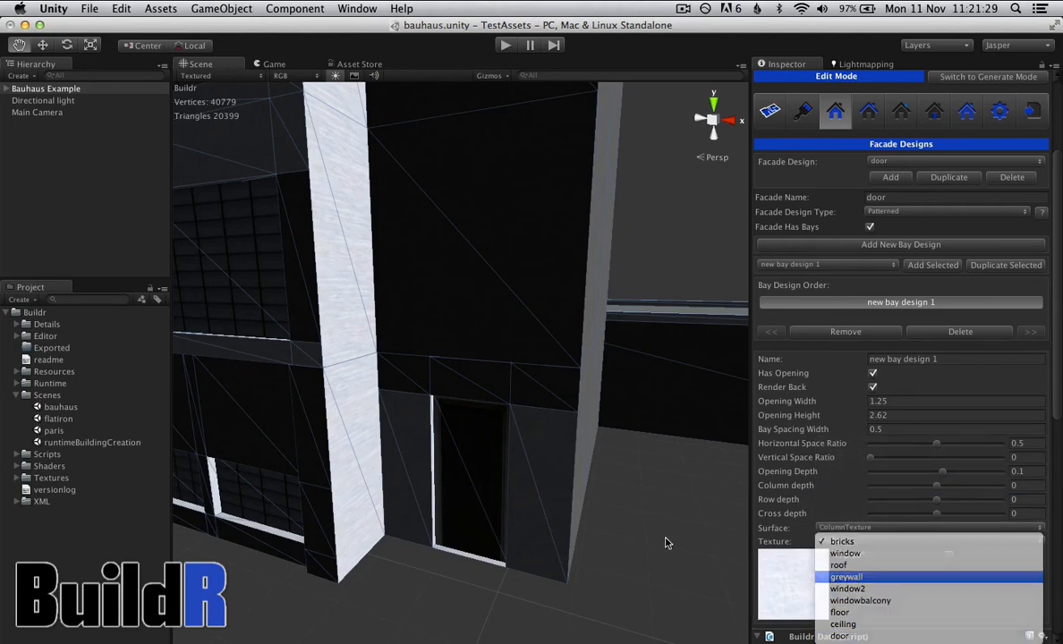
left_click(845, 577)
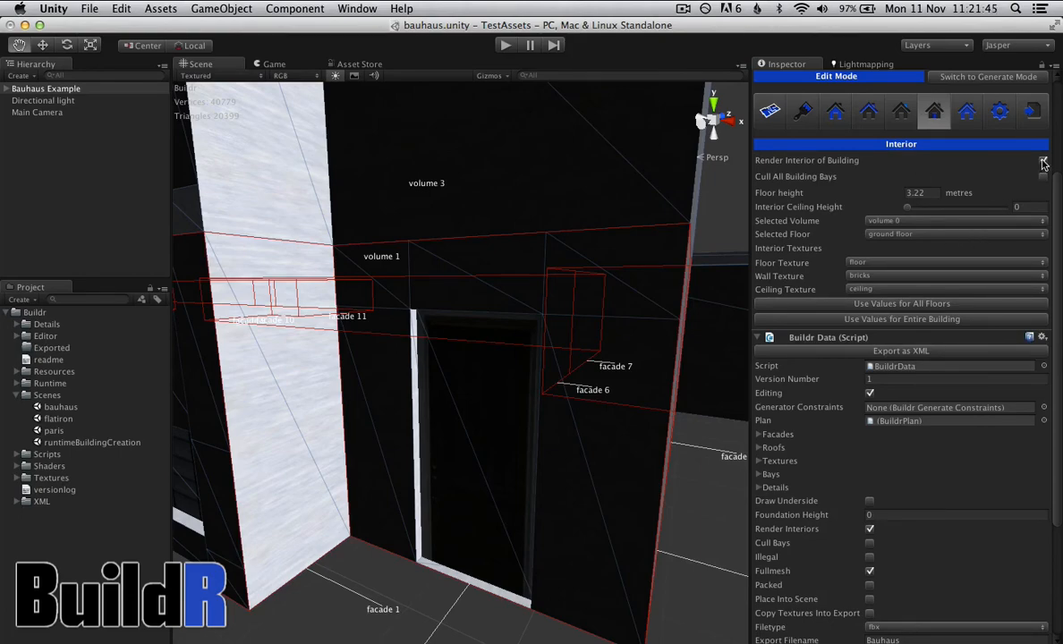
Enable Render Interior of Building in BuildR's Interior settings.
left_click(1043, 160)
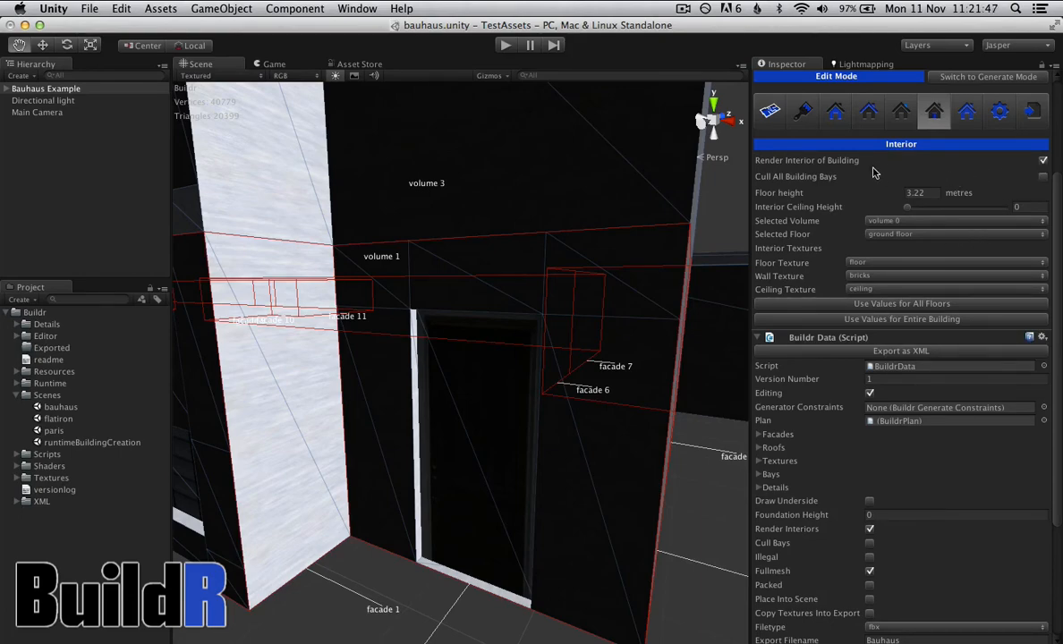